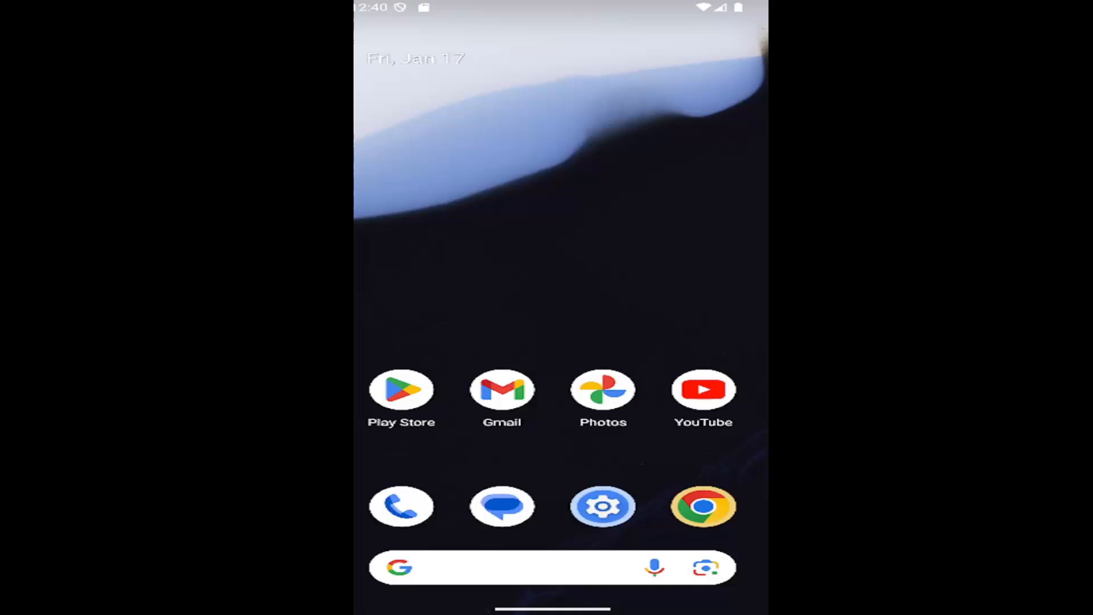
mouse_move(592, 346)
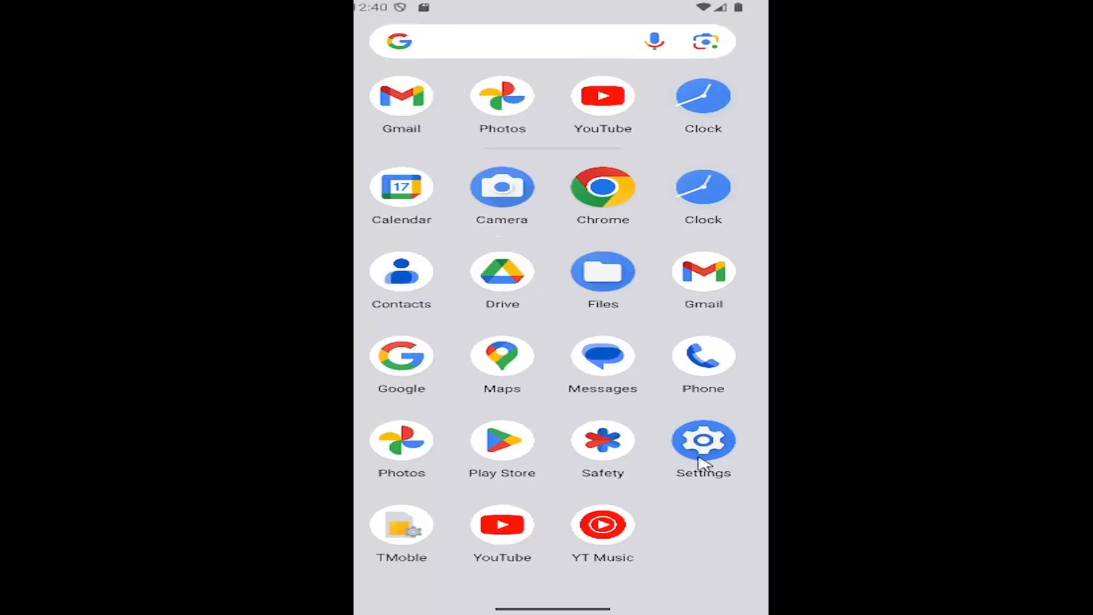
mouse_move(709, 449)
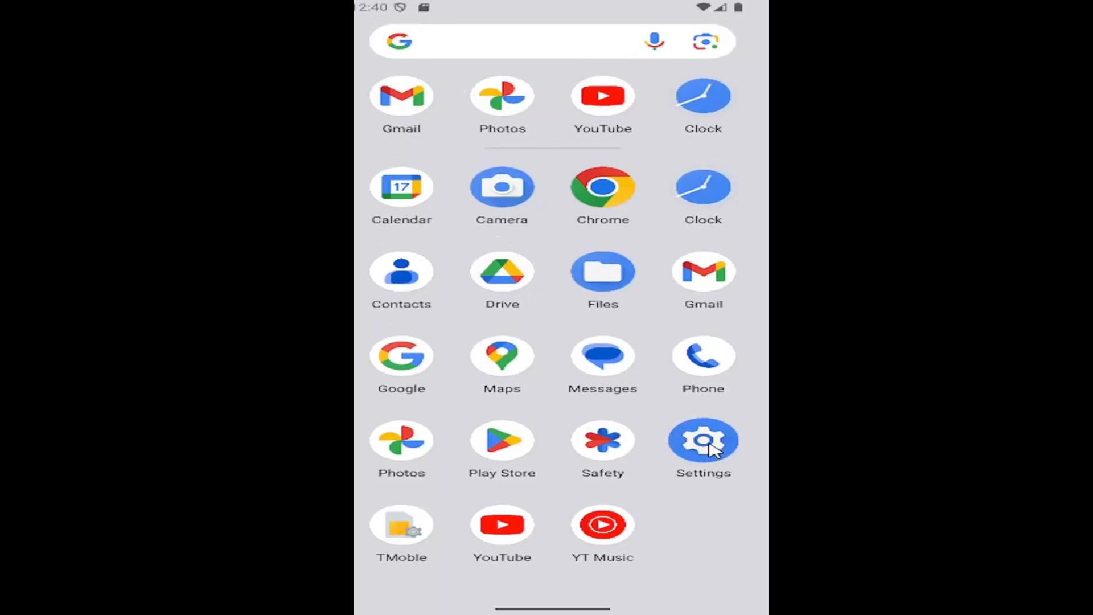
Step: Launch Settings, open Apps, and scroll down to Special app access
click(703, 439)
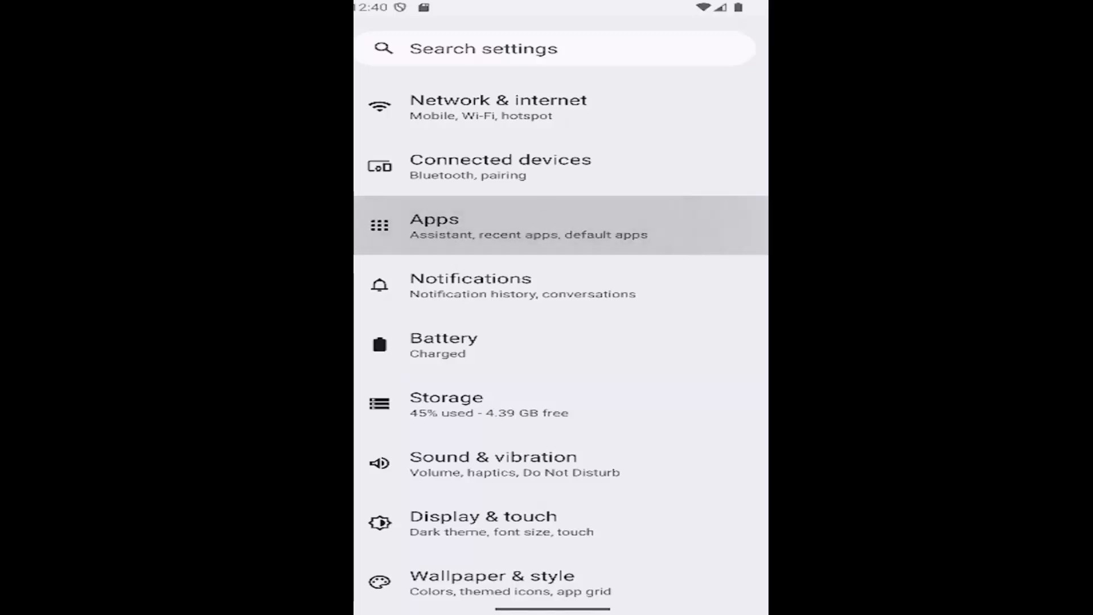
click(435, 226)
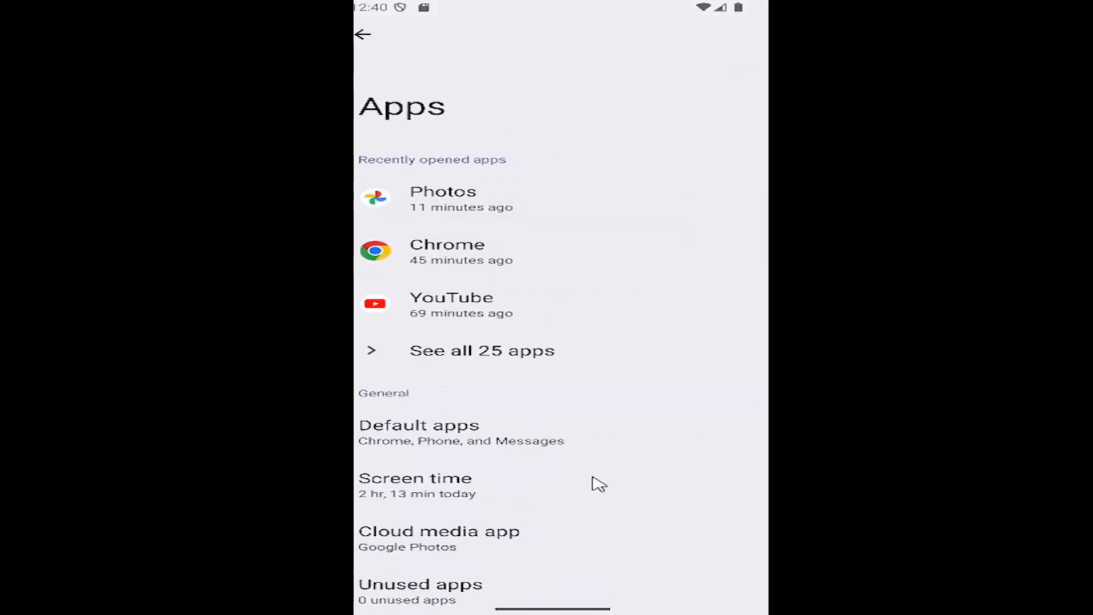
scroll(down, 3)
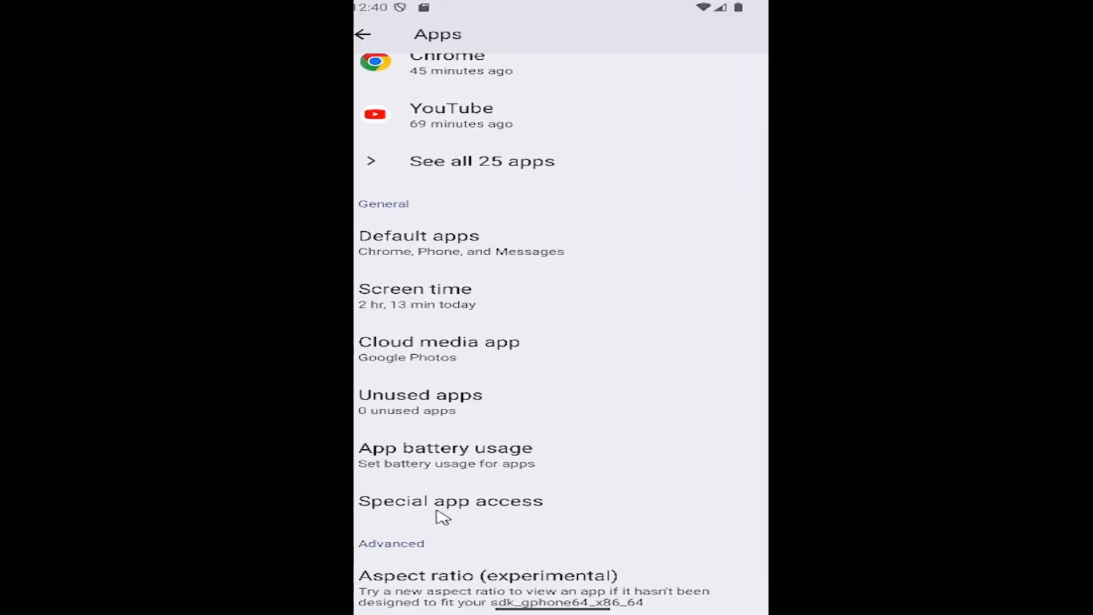
click(450, 502)
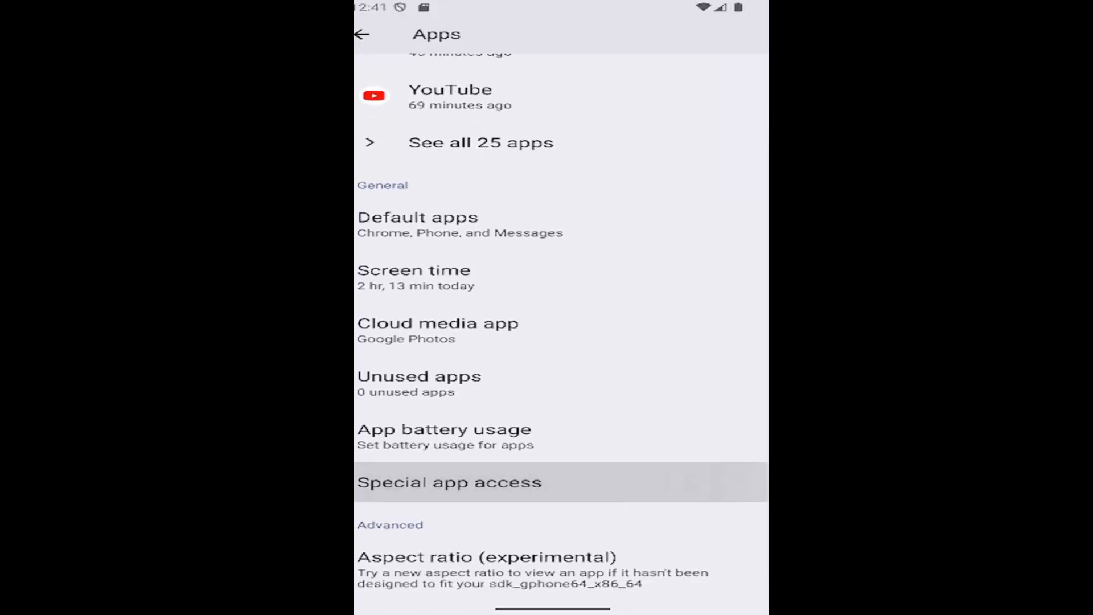
Step: Enter Special app access and choose Media management apps
click(448, 483)
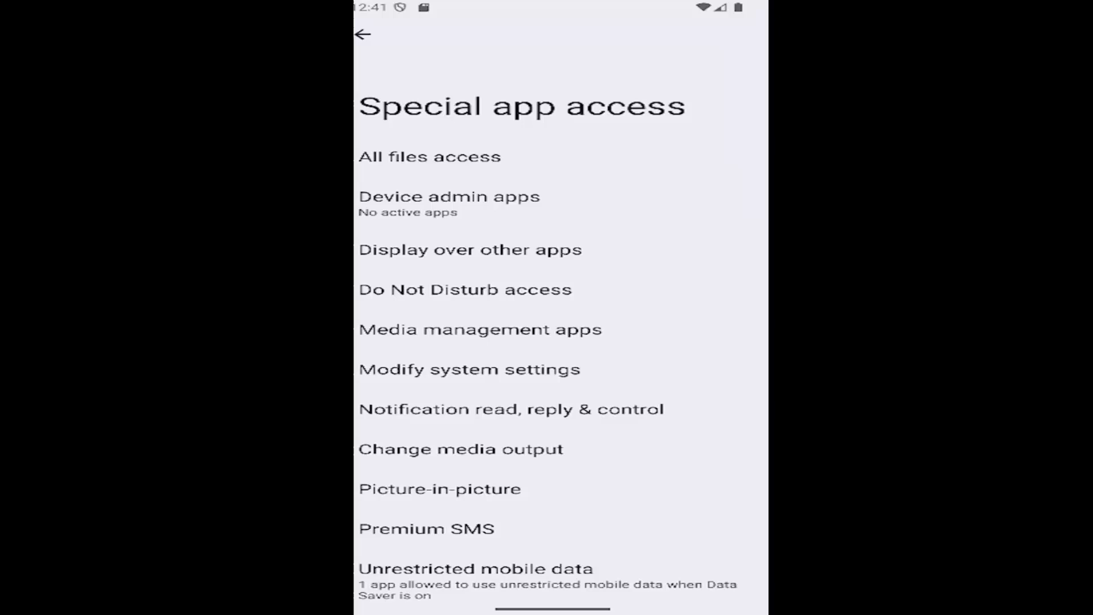
mouse_move(523, 340)
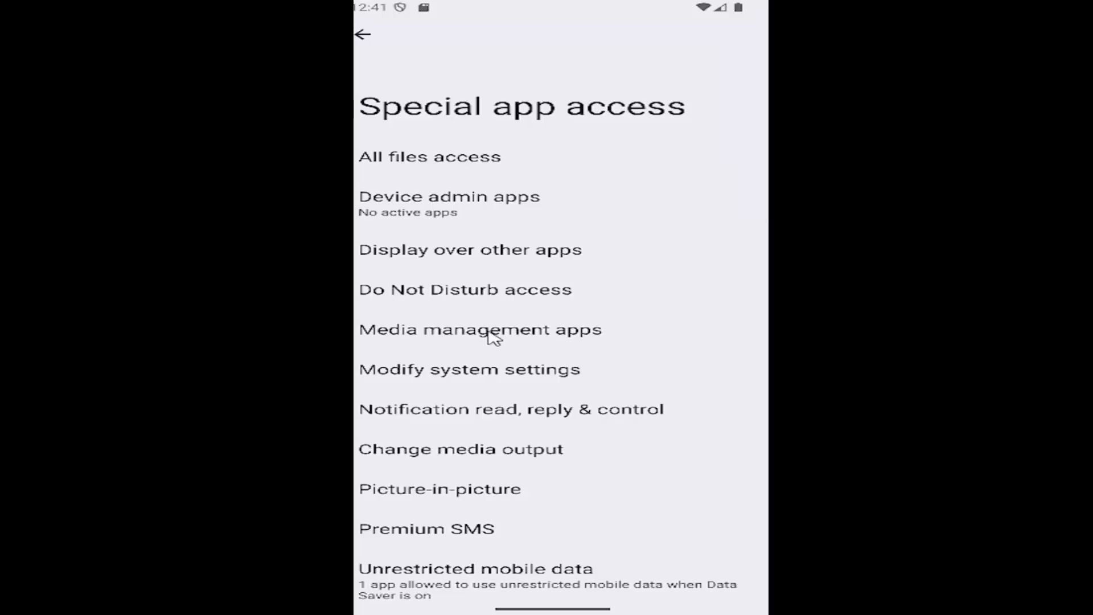
click(491, 330)
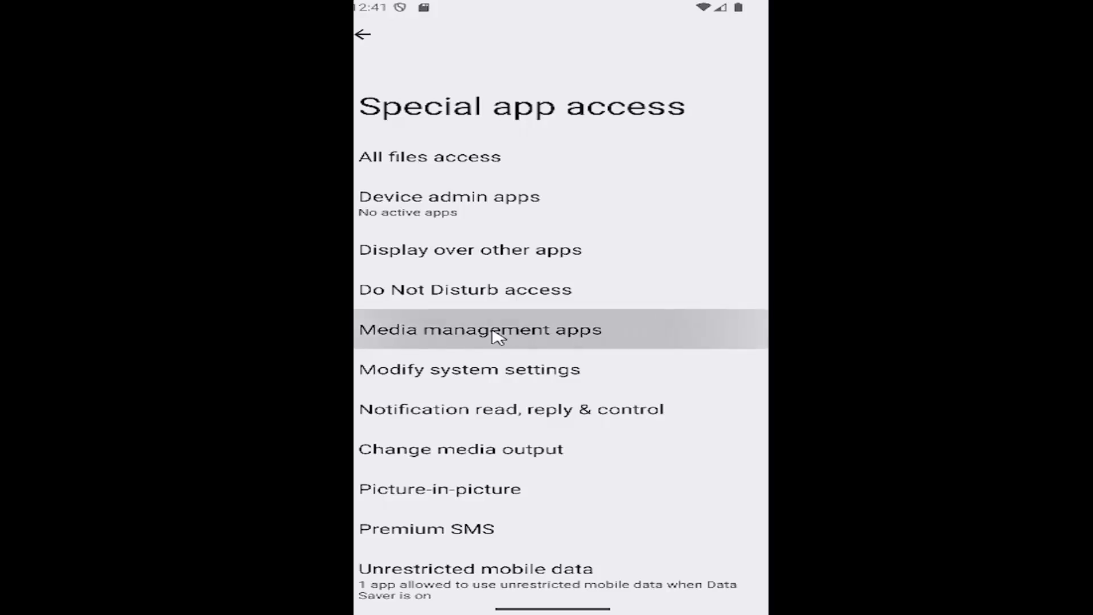
Step: Open Photos' media management permission to confirm it is allowed
click(480, 329)
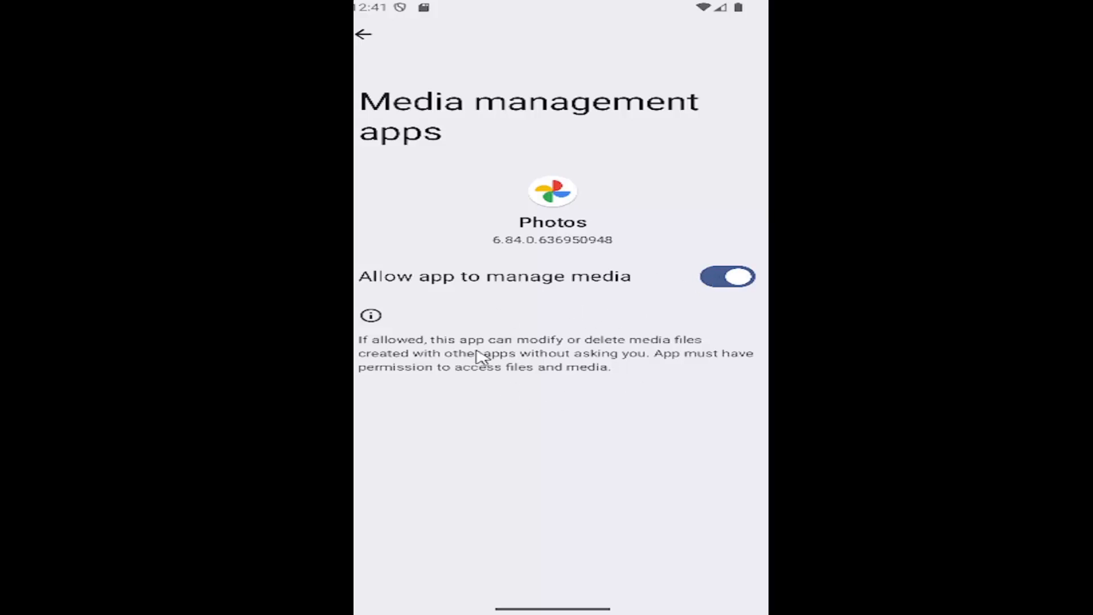
mouse_move(457, 366)
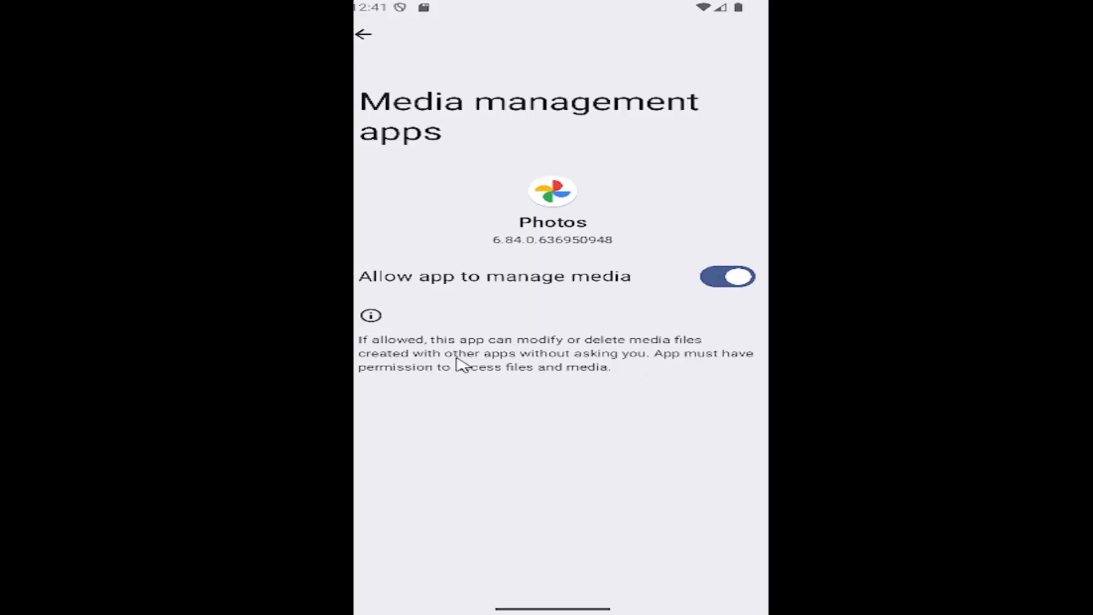
mouse_move(682, 354)
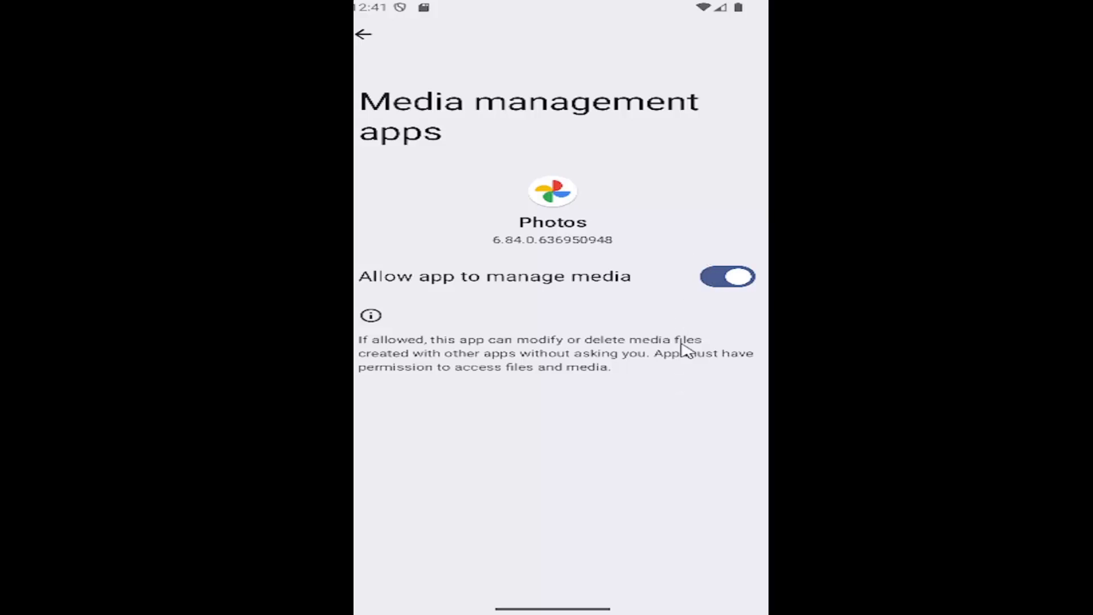
mouse_move(554, 375)
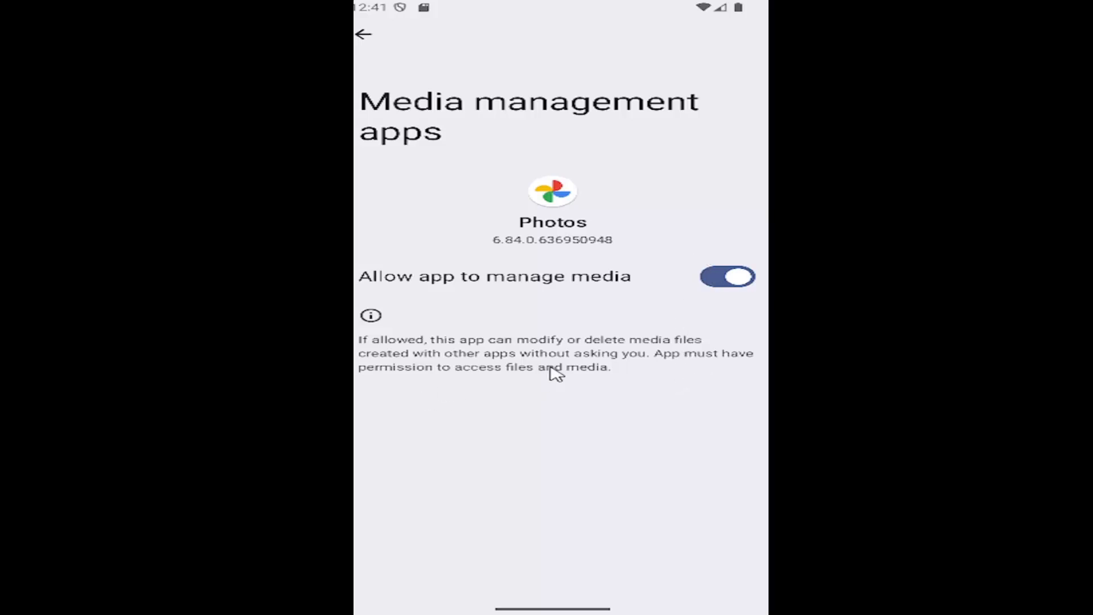
mouse_move(554, 374)
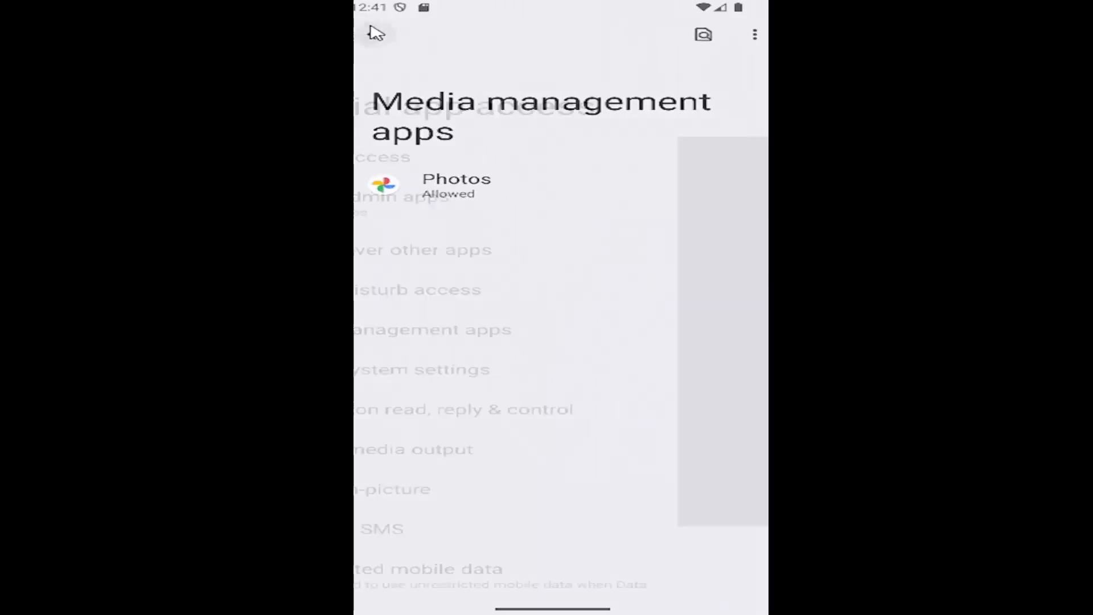
Step: Return to Special app access and open Modify system settings
click(363, 35)
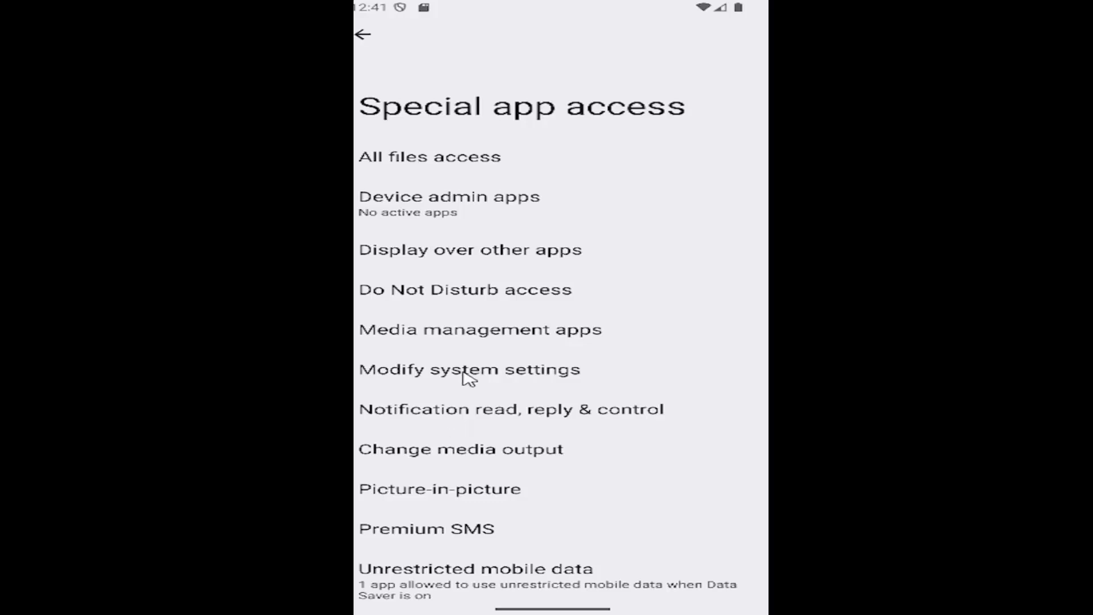
click(468, 370)
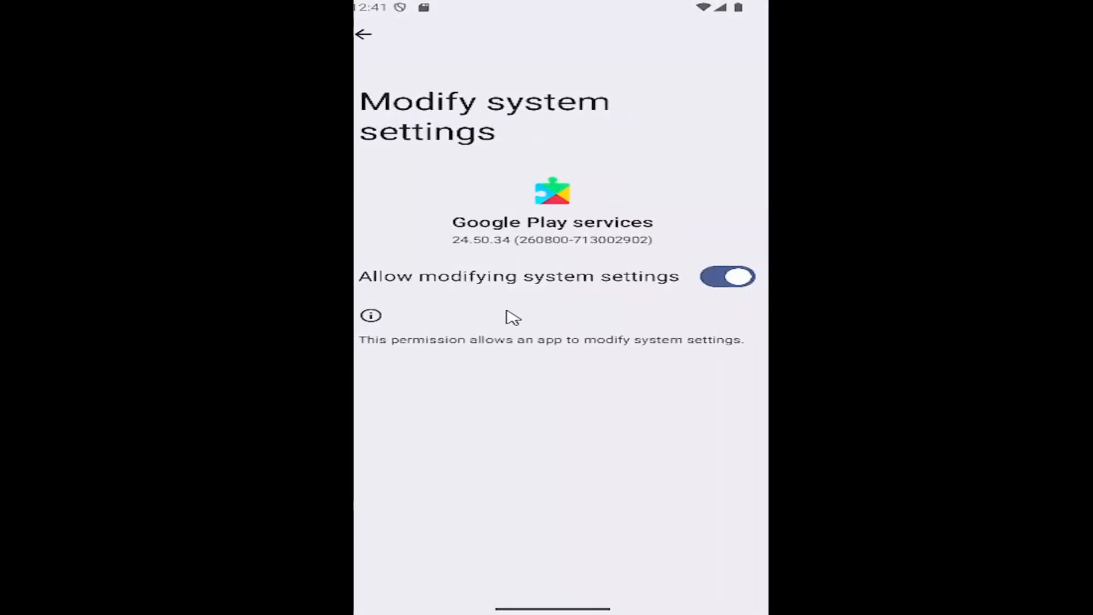
Step: Go back three levels, through the allowed-apps list and Apps, to the main Settings page
click(364, 35)
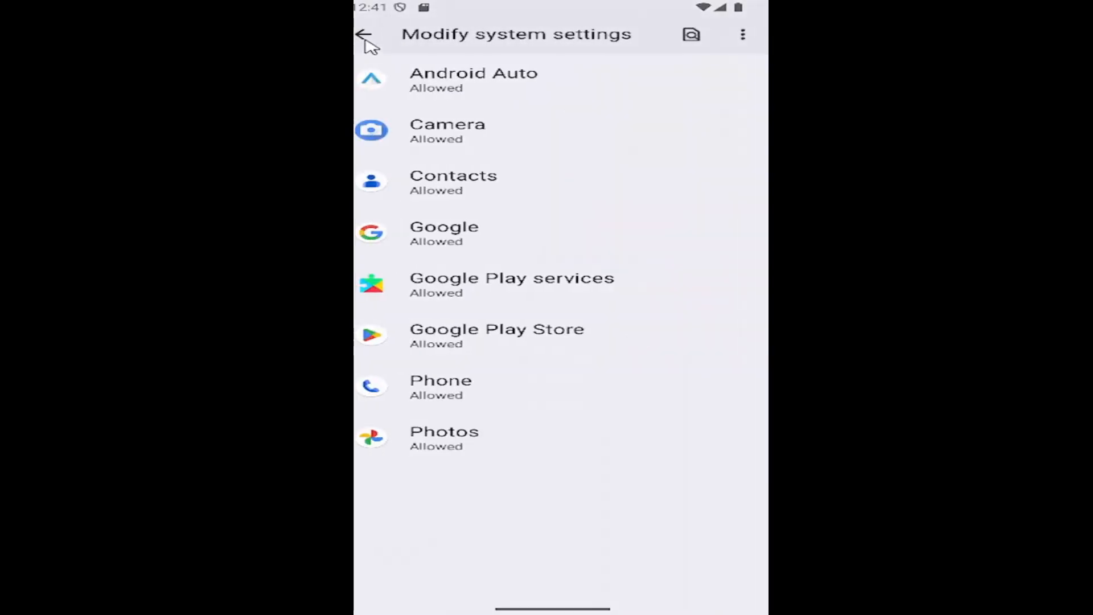
click(369, 34)
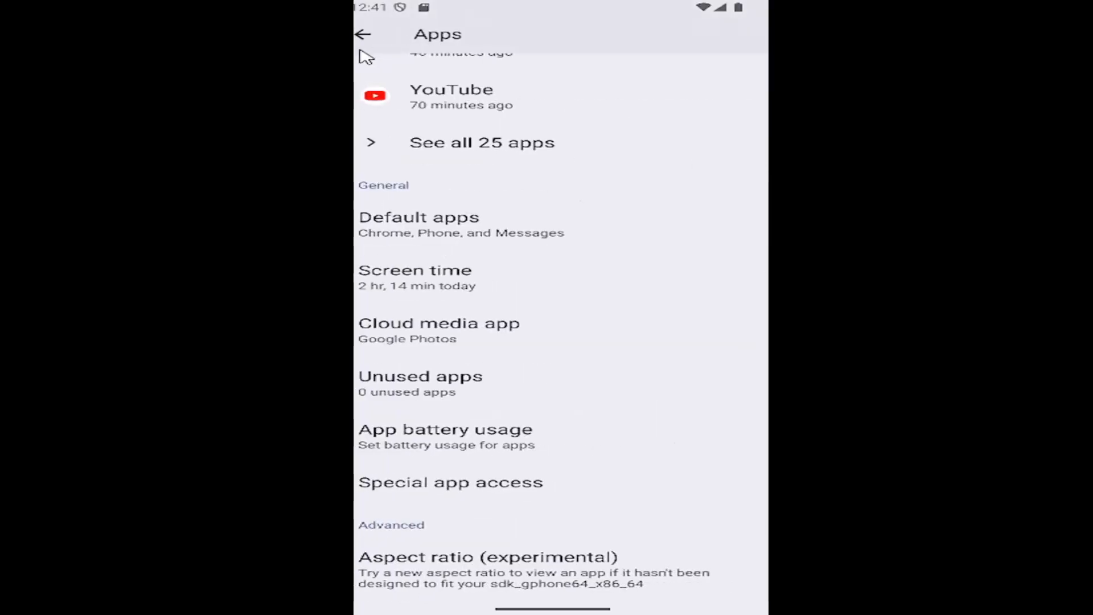
click(368, 33)
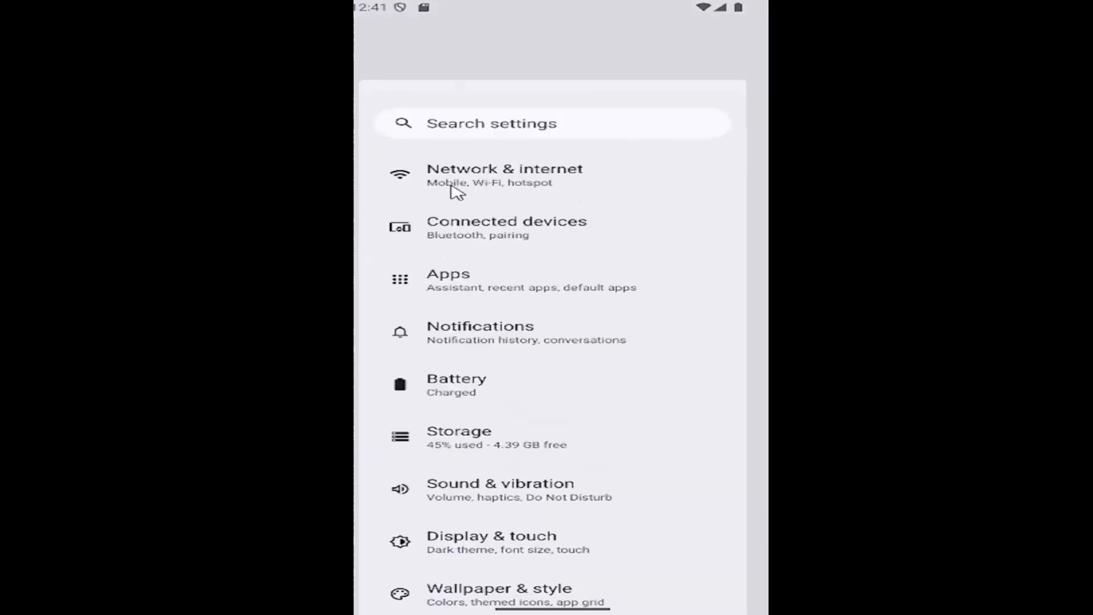